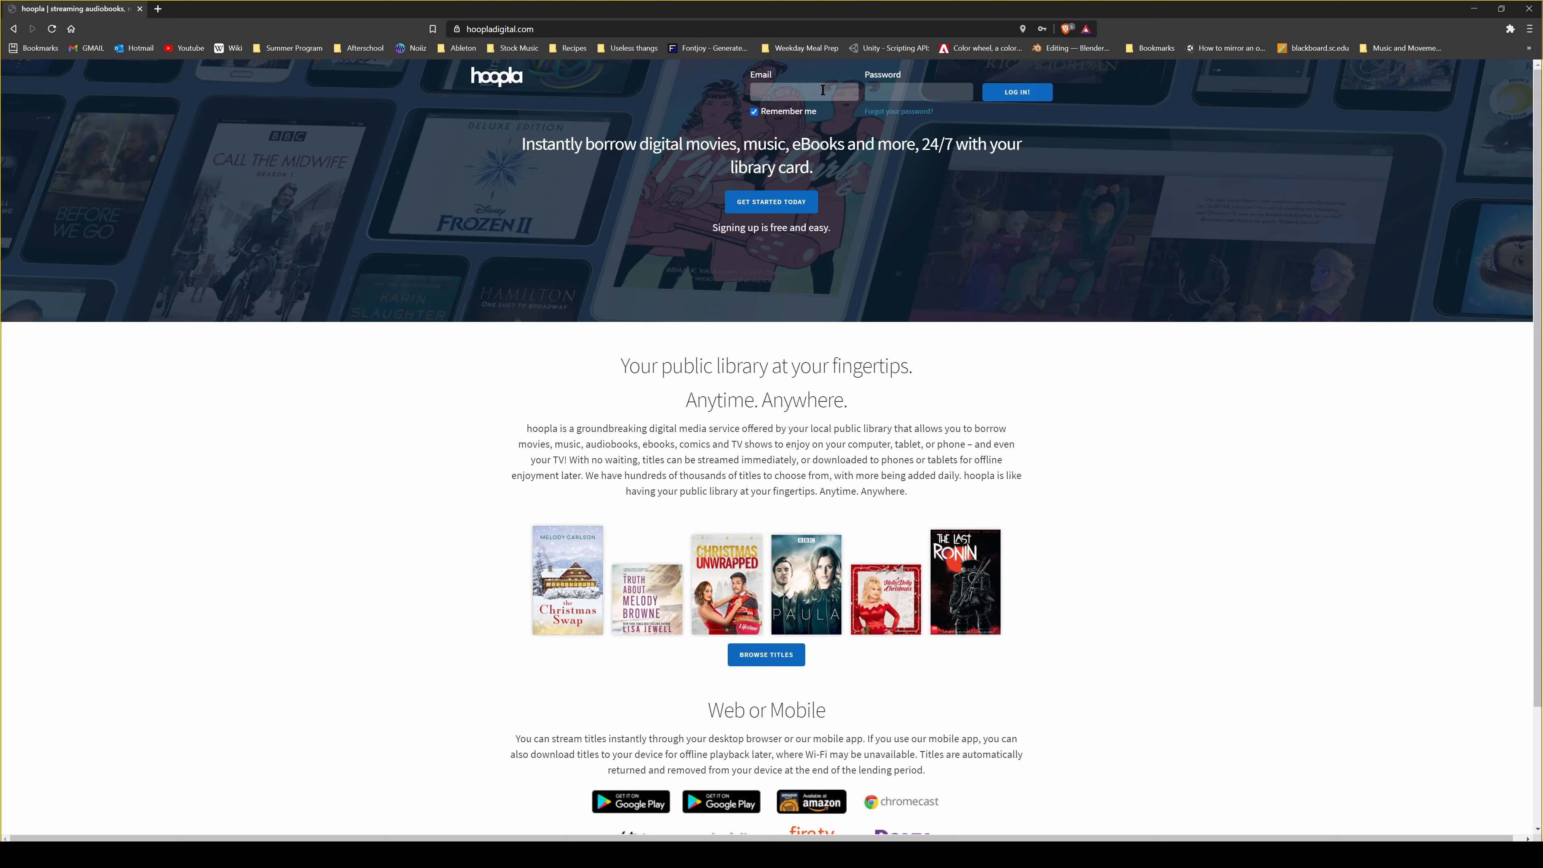
- Sign in to hoopla with the saved email and password from autofill
{"action": "left_click", "coordinate": [803, 92]}
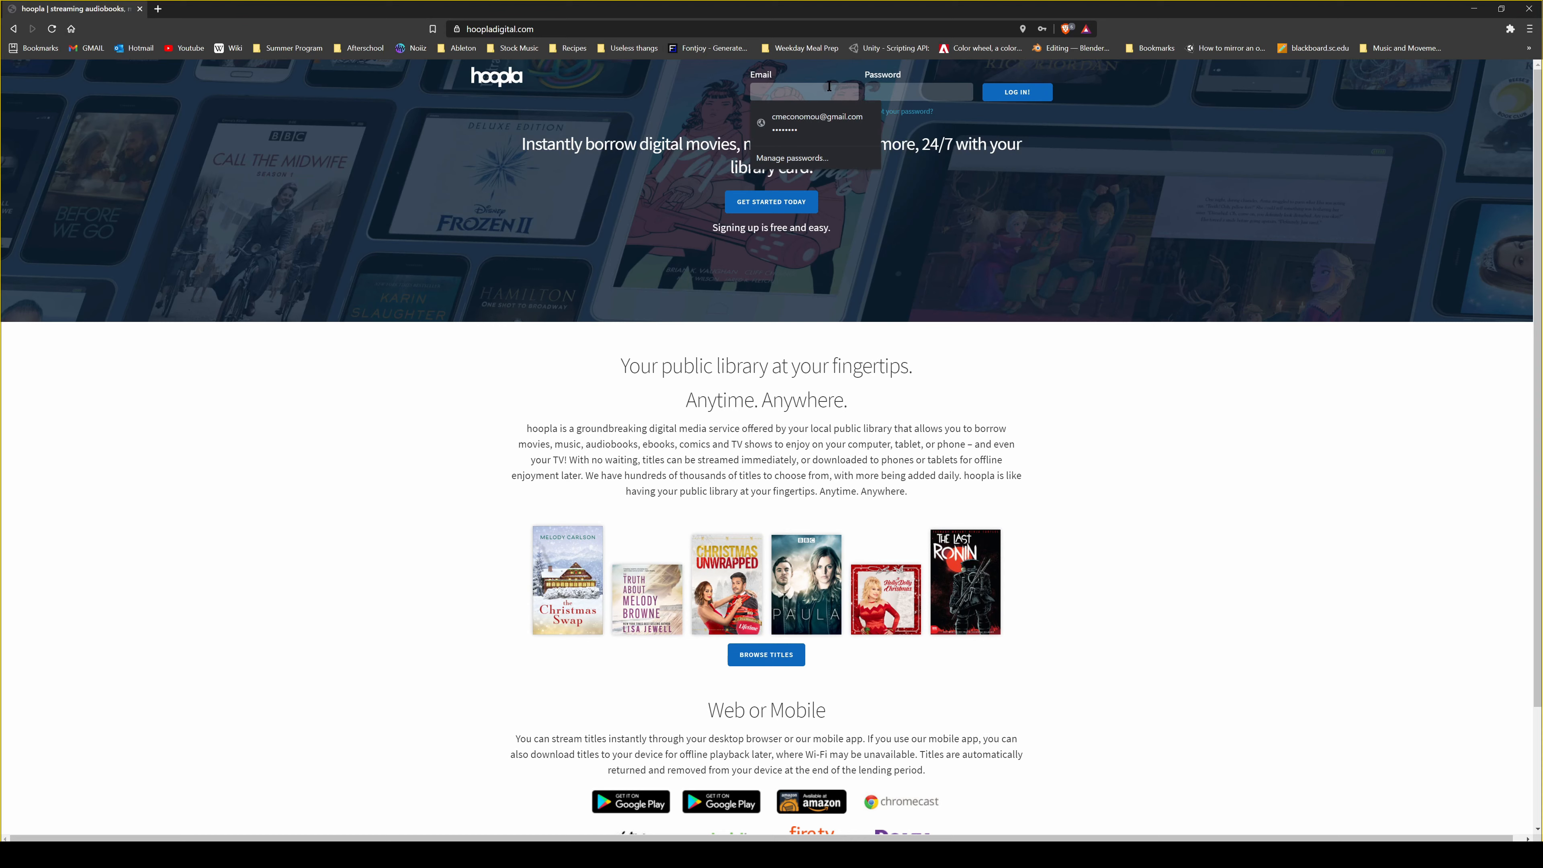
{"action": "left_click", "coordinate": [815, 122]}
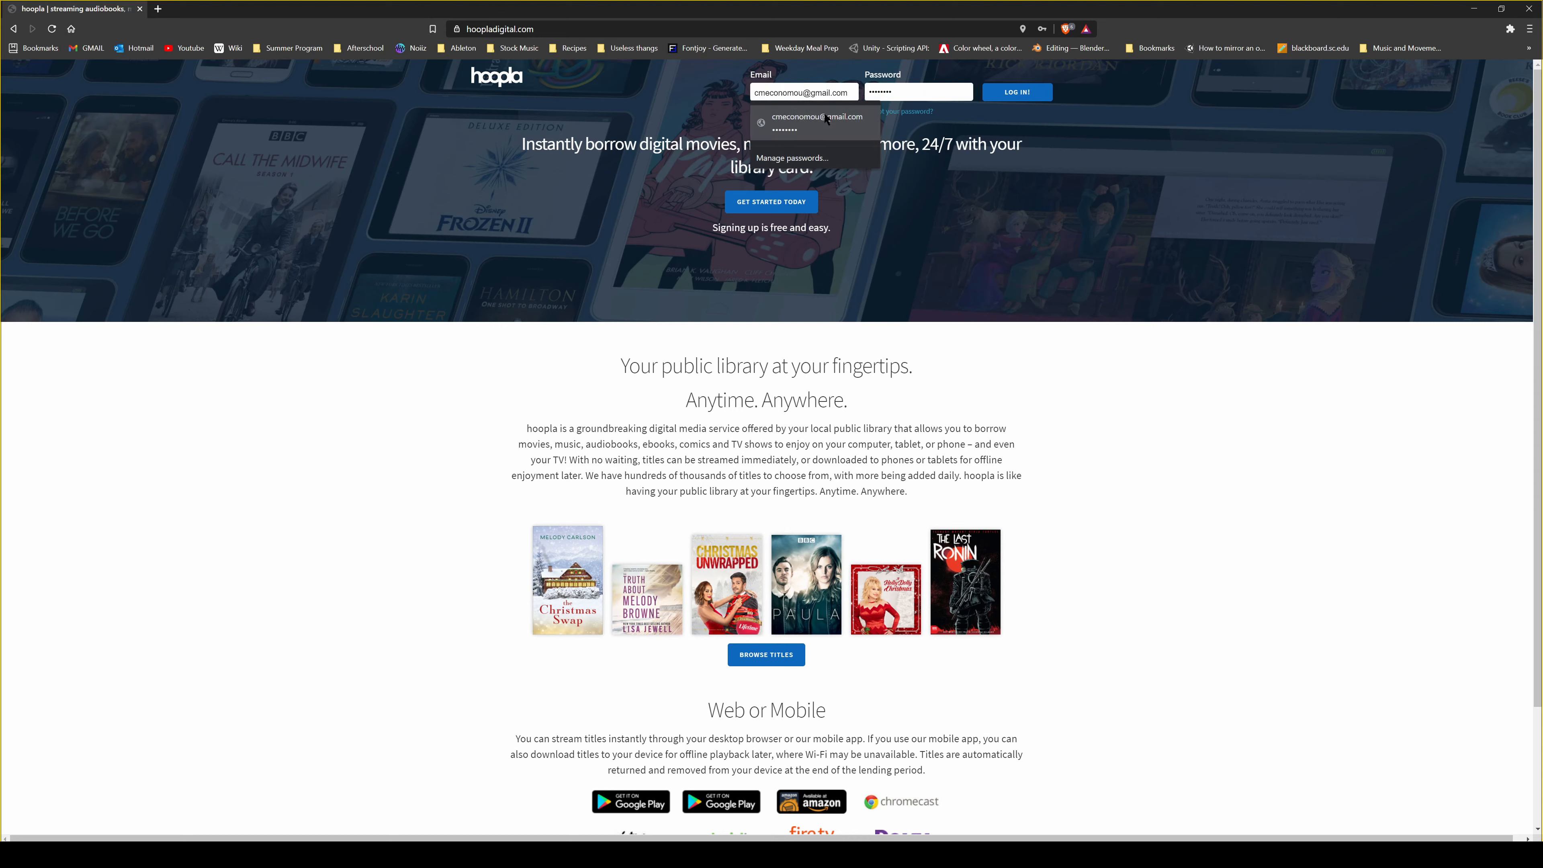
{"action": "left_click", "coordinate": [813, 123]}
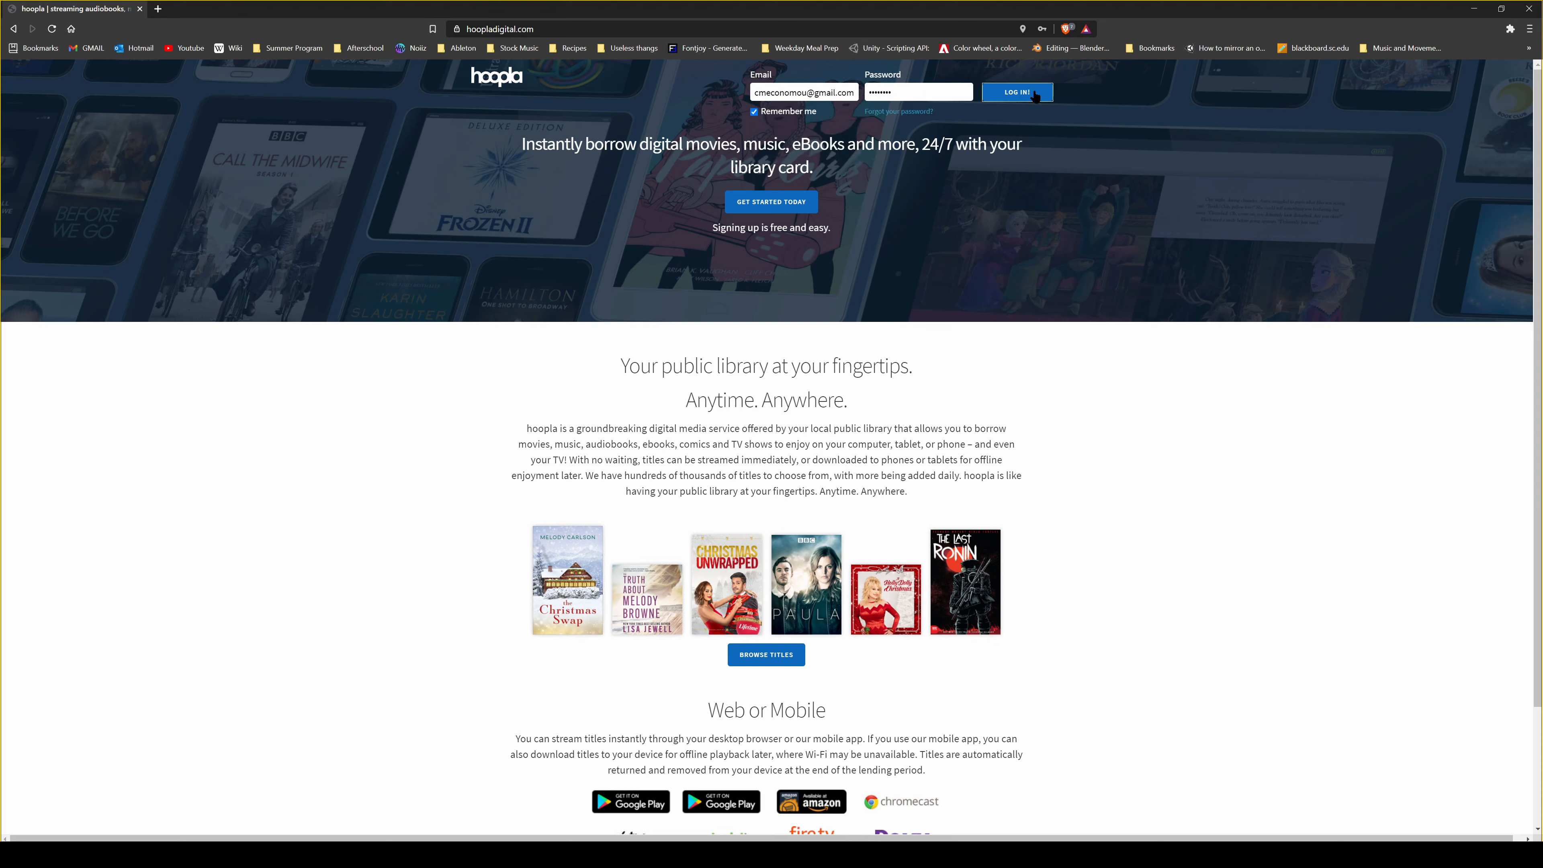
{"action": "left_click", "coordinate": [1018, 92]}
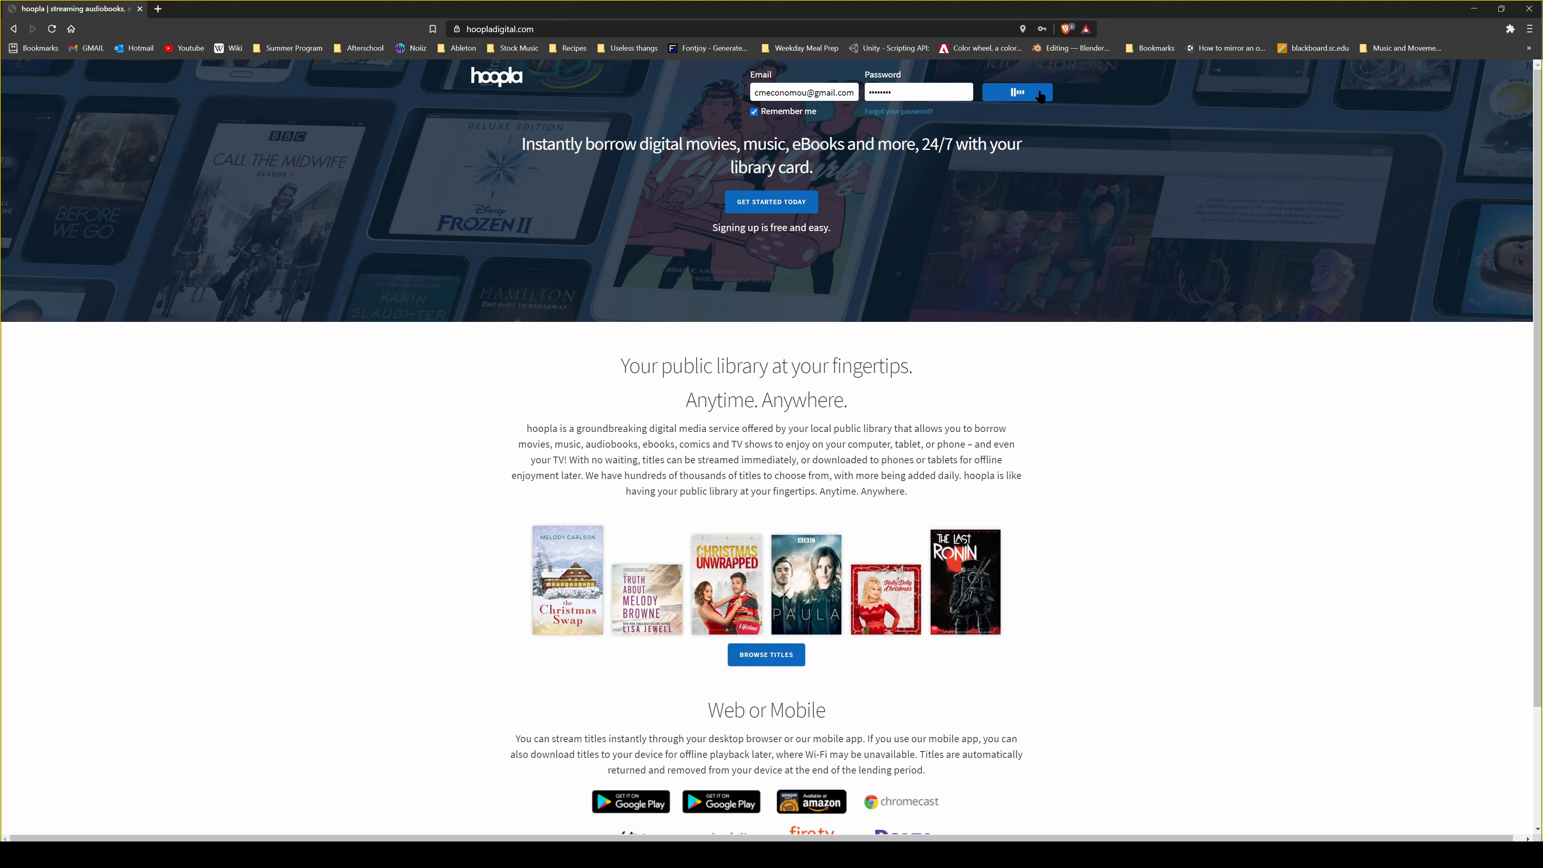
{"action": "left_click", "coordinate": [1018, 91]}
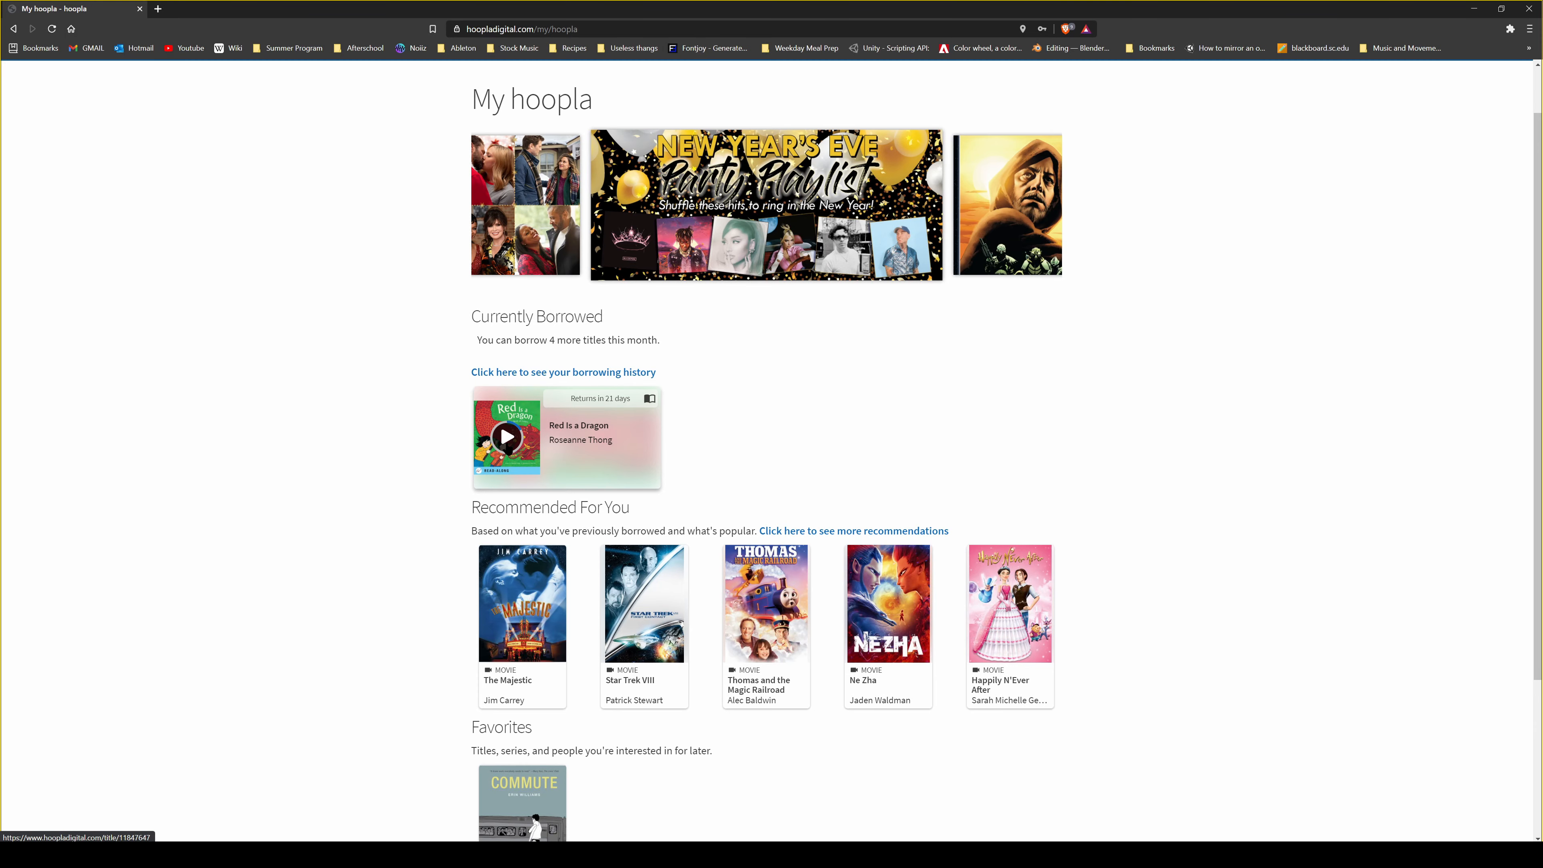
- Open the borrowed picture book 'Red Is a Dragon' in the reader
{"action": "left_click", "coordinate": [505, 439]}
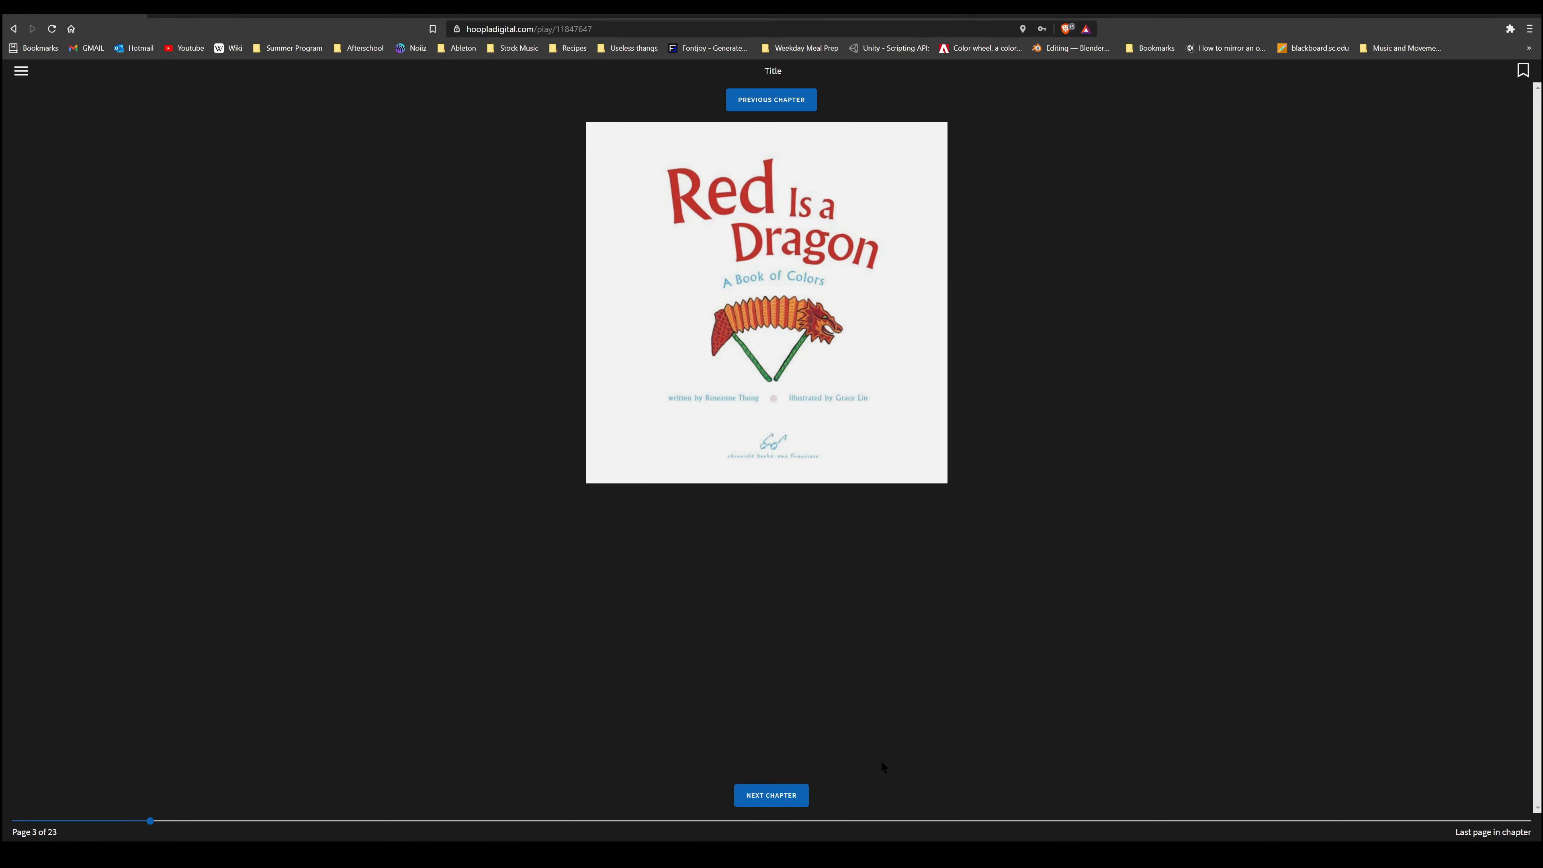
{"action": "mouse_move", "coordinate": [876, 764]}
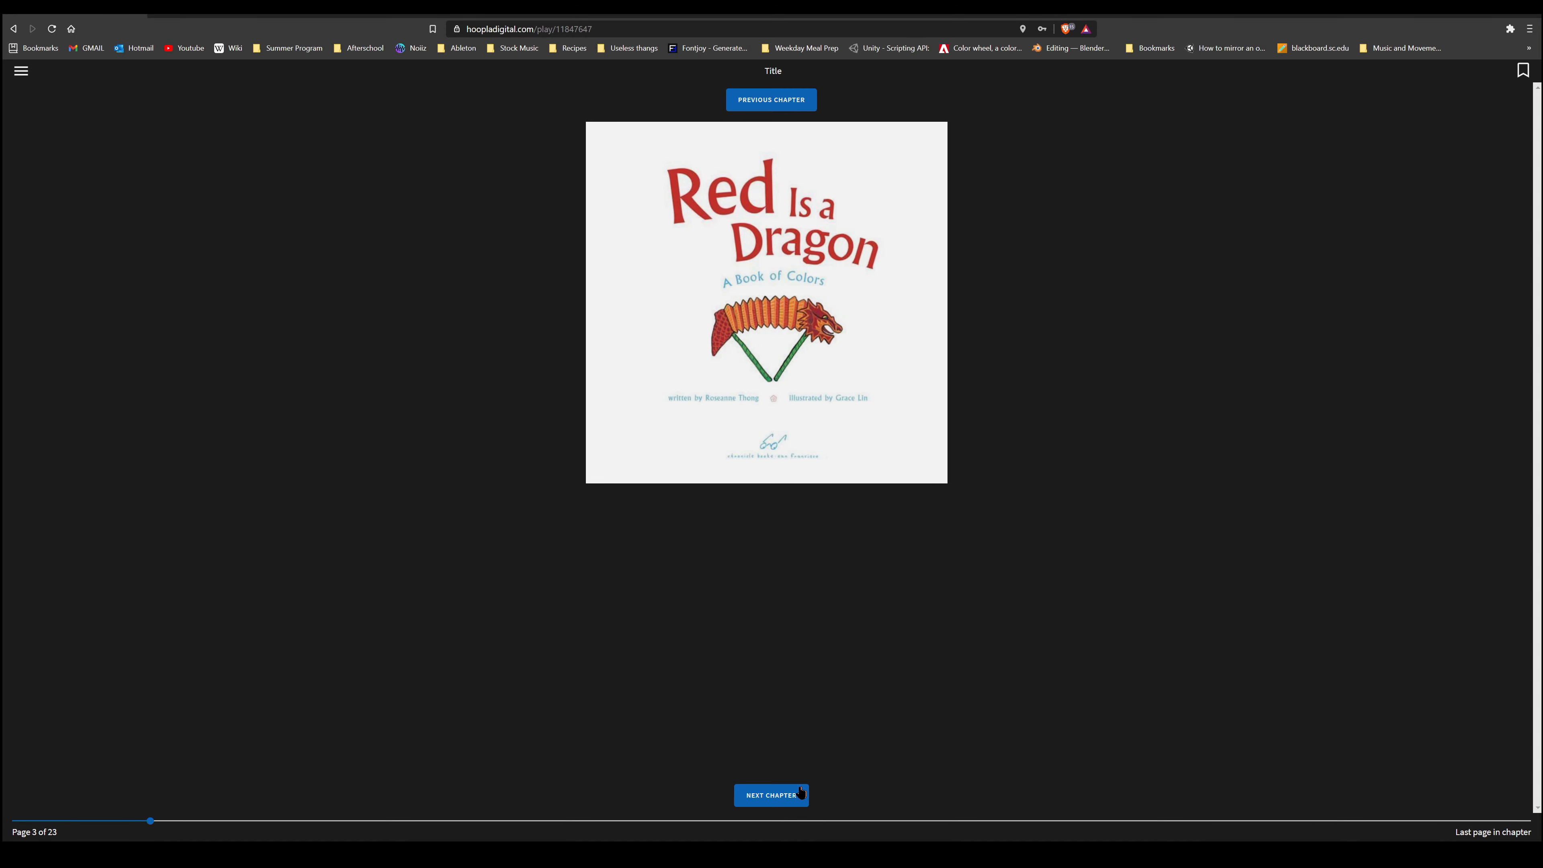
- Turn pages forward through 'Red Is a Dragon' to the yellow incense sticks page, 8 of 23
{"action": "left_click", "coordinate": [771, 795]}
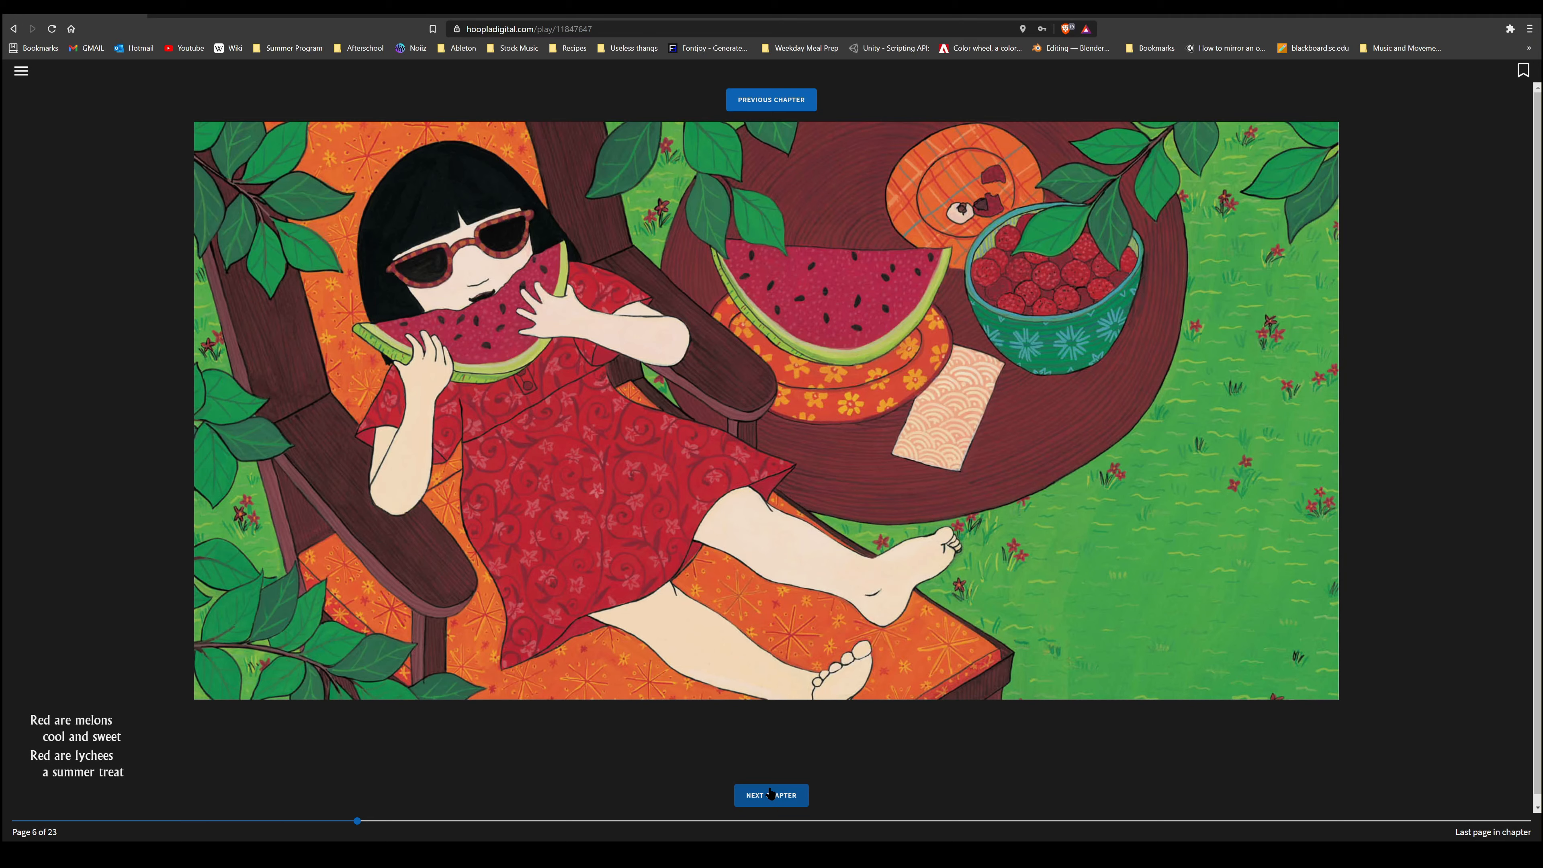
{"action": "left_click", "coordinate": [771, 795]}
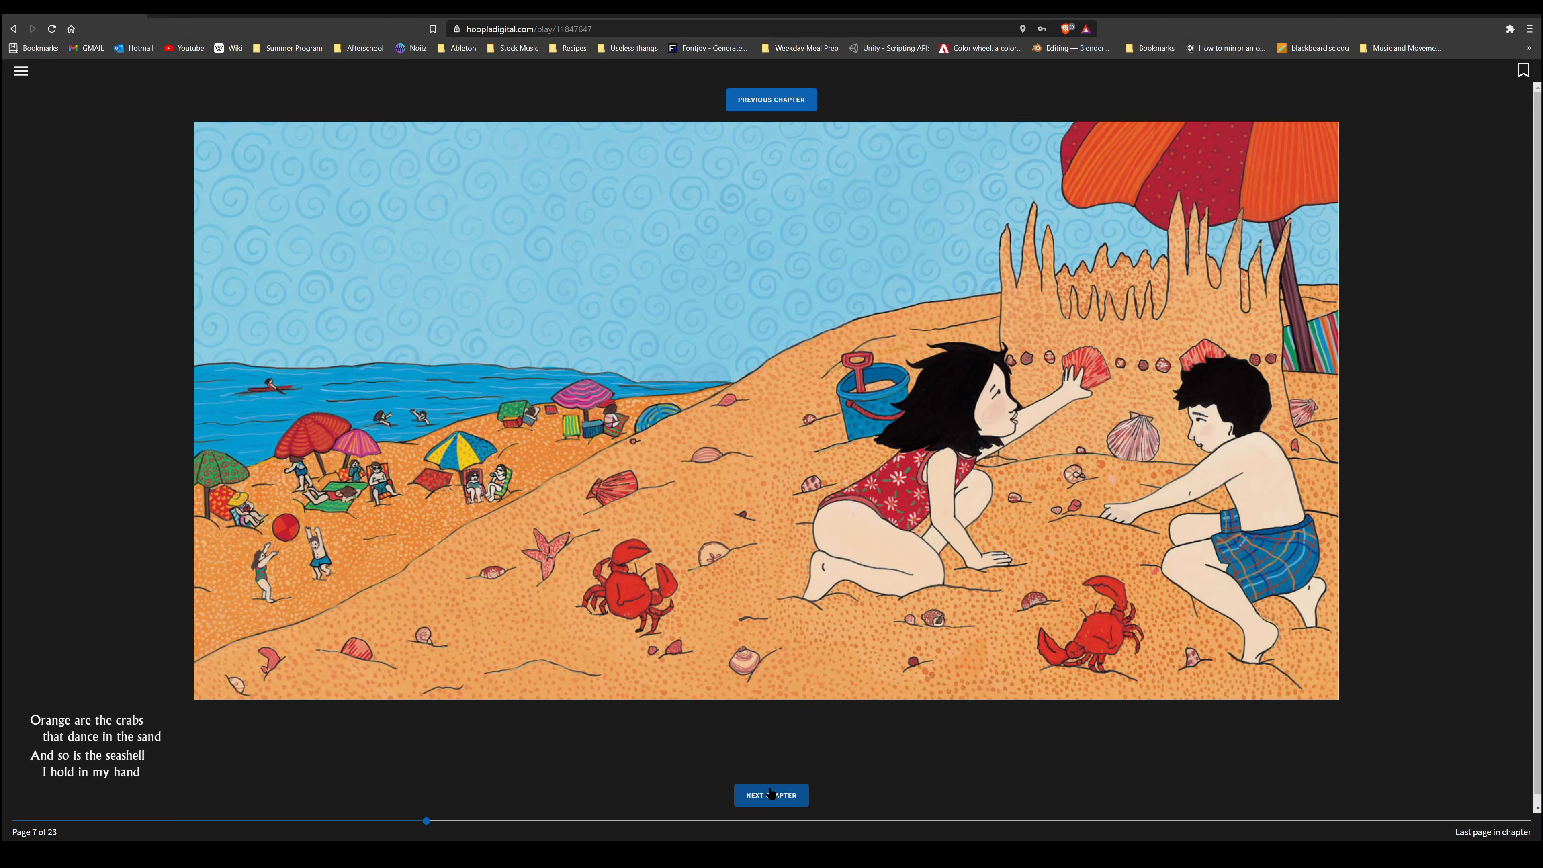
{"action": "left_click", "coordinate": [771, 795]}
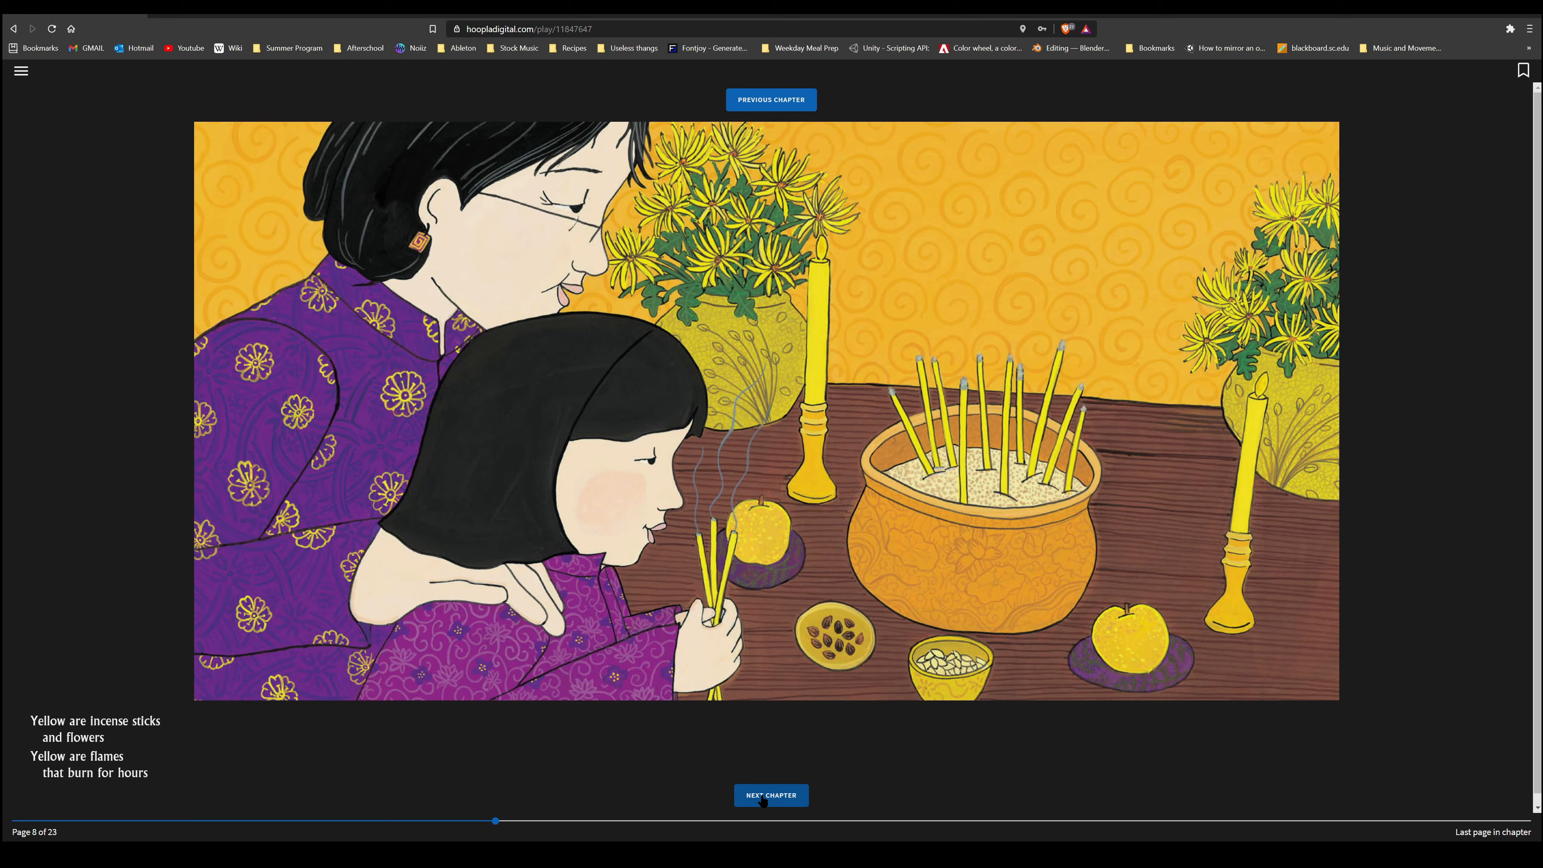